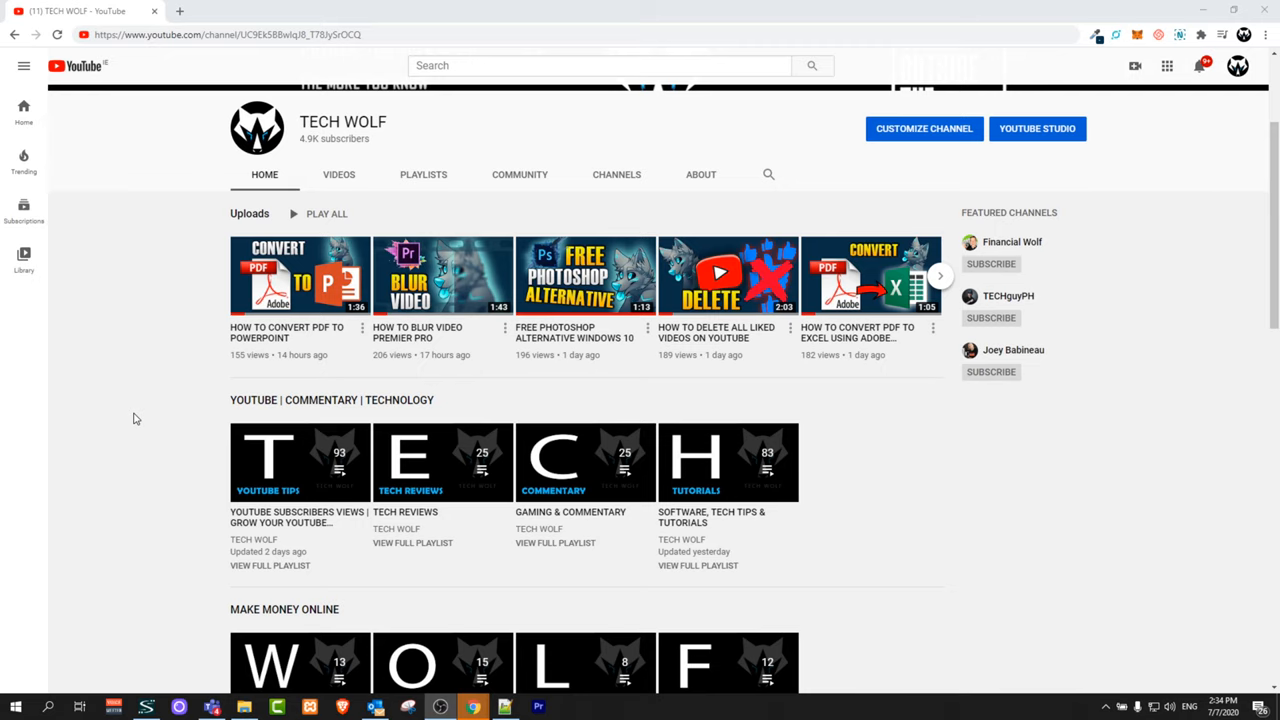
- Show the account menu from the profile avatar on the TECH WOLF channel page
{"action": "scroll", "scroll_direction": "up", "scroll_amount": 3}
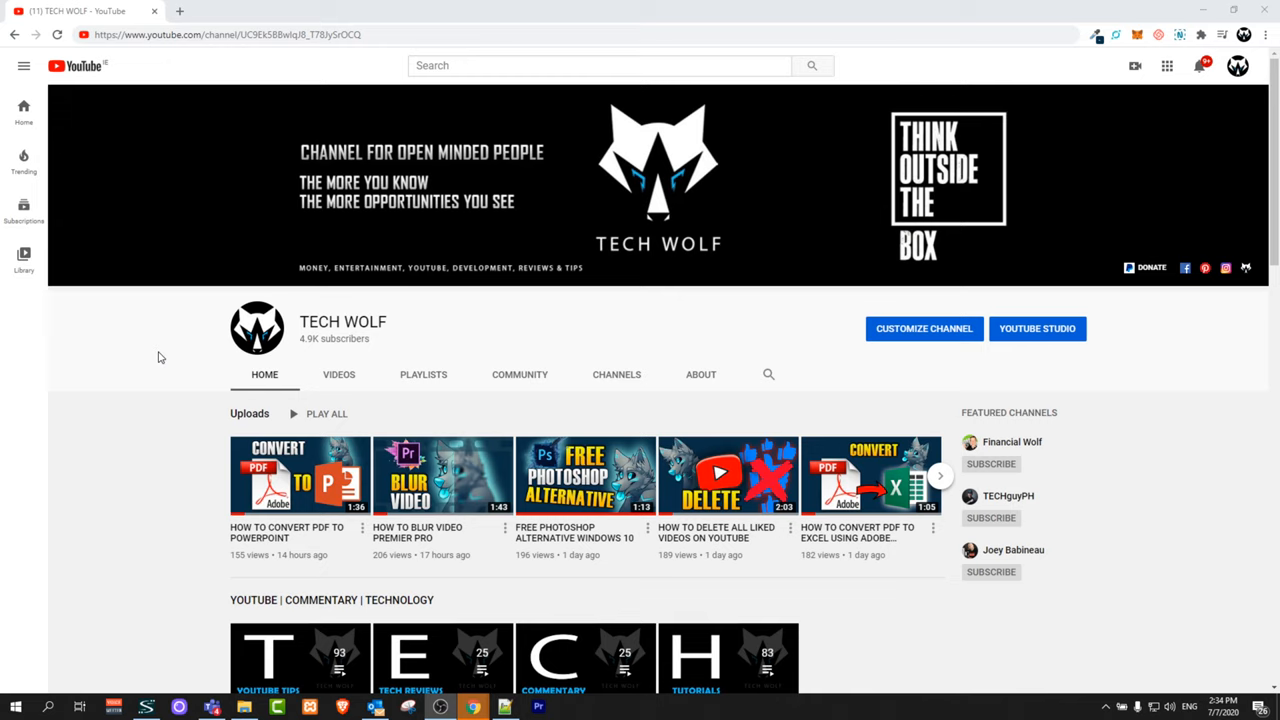
{"action": "mouse_move", "coordinate": [170, 370]}
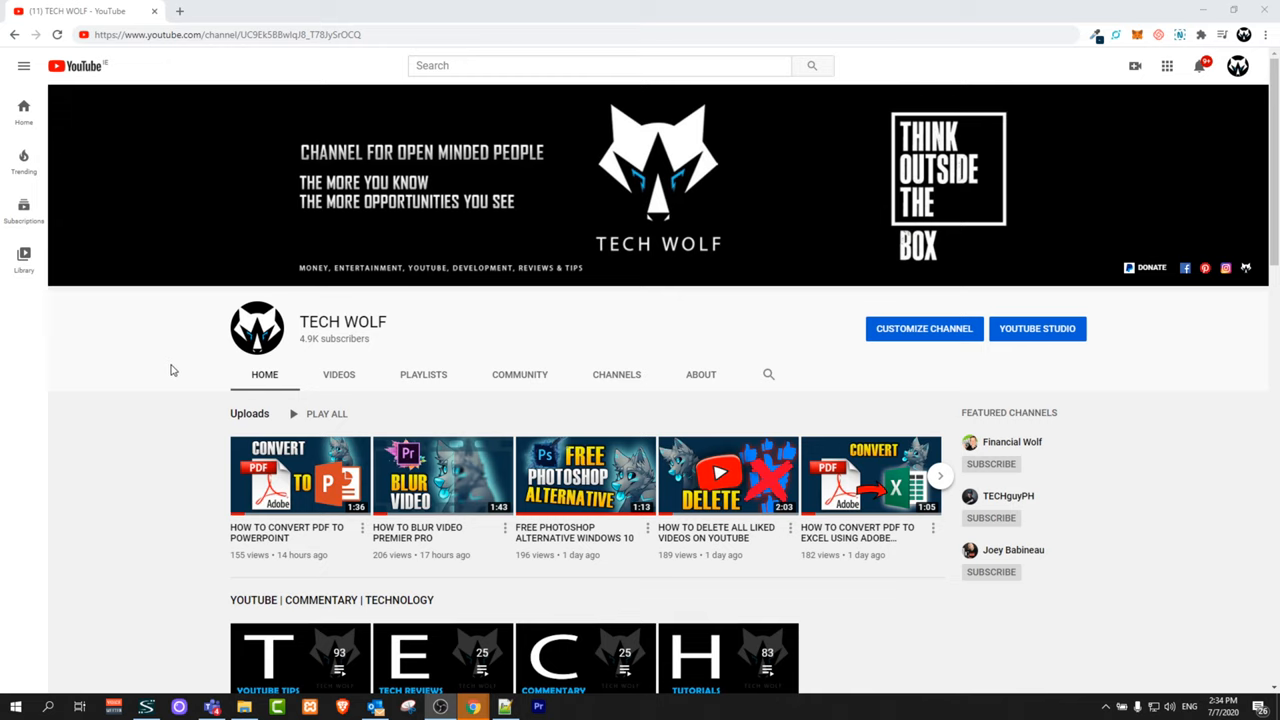
{"action": "mouse_move", "coordinate": [184, 312]}
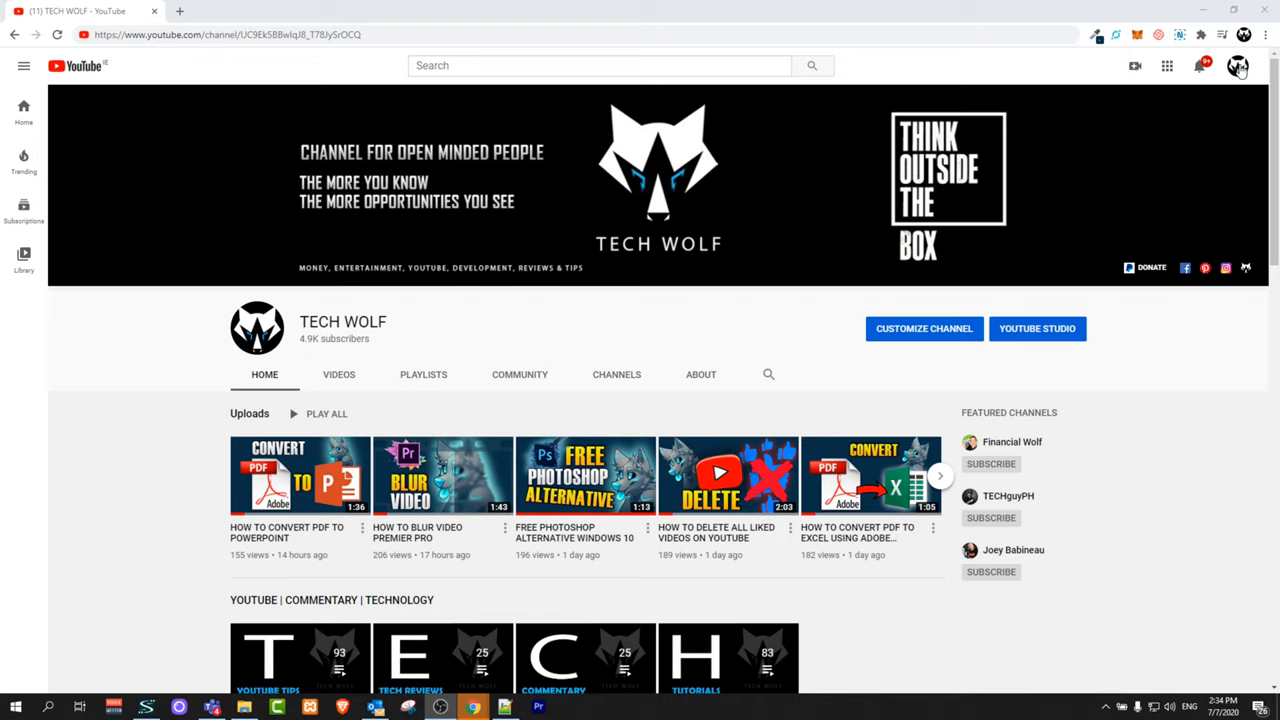
{"action": "left_click", "coordinate": [1238, 66]}
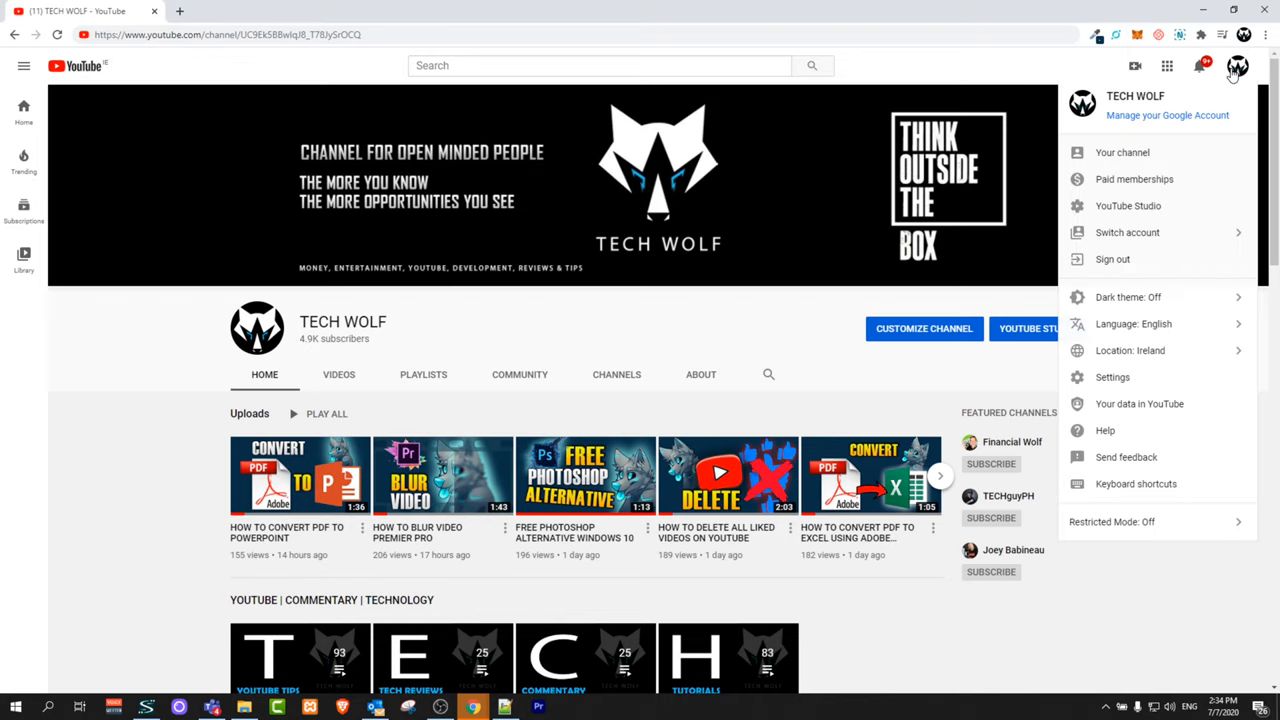
{"action": "mouse_move", "coordinate": [1128, 204]}
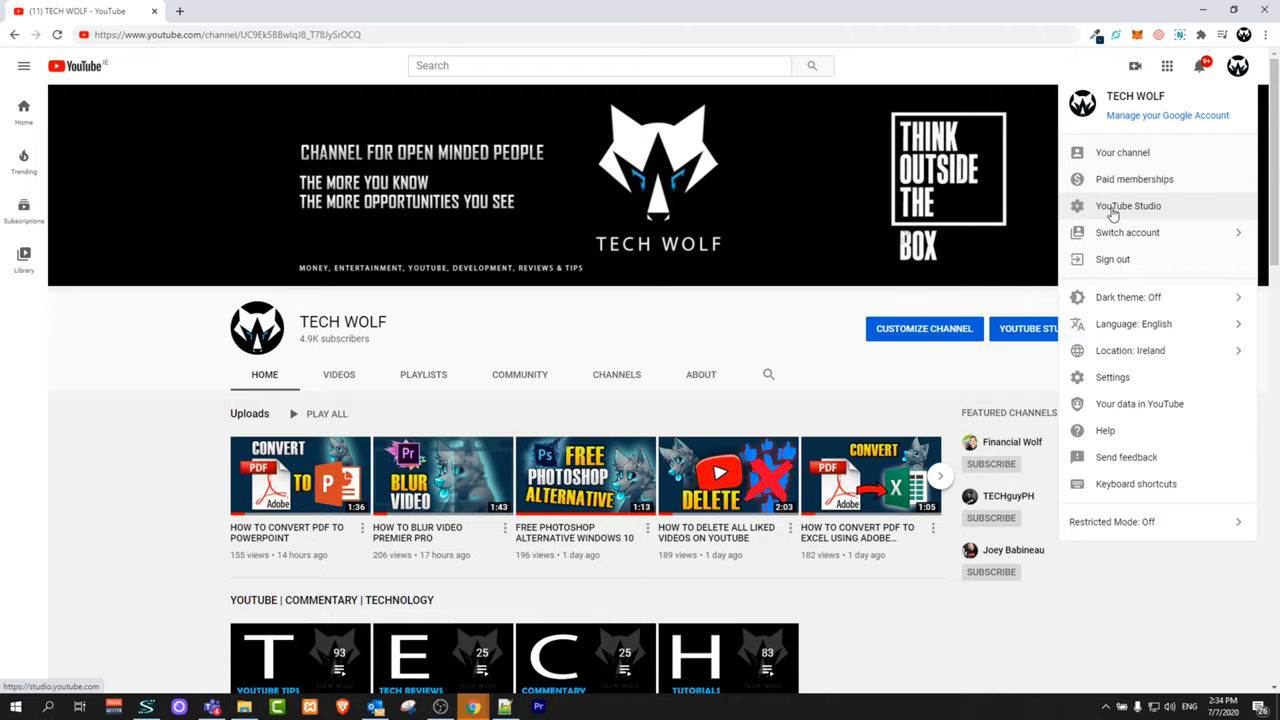
- Go to the TECH WOLF channel dashboard in YouTube Studio via the account menu
{"action": "left_click", "coordinate": [1128, 204]}
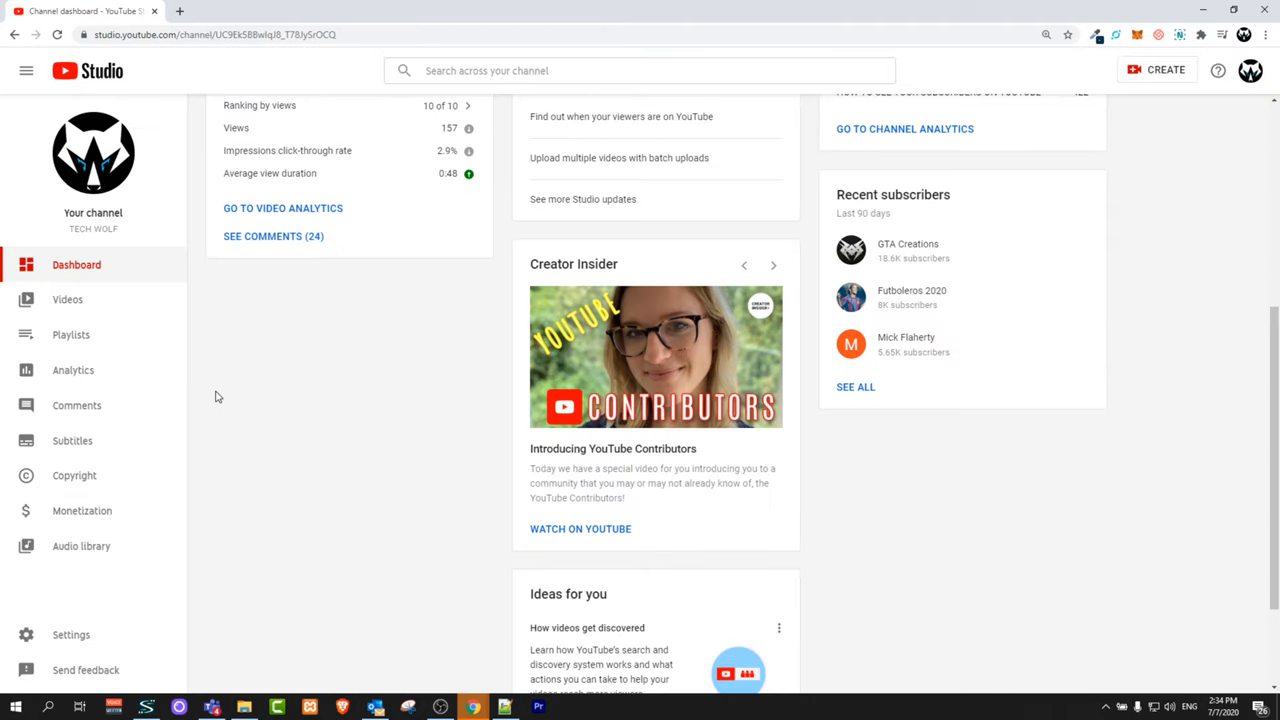
{"action": "mouse_move", "coordinate": [162, 272]}
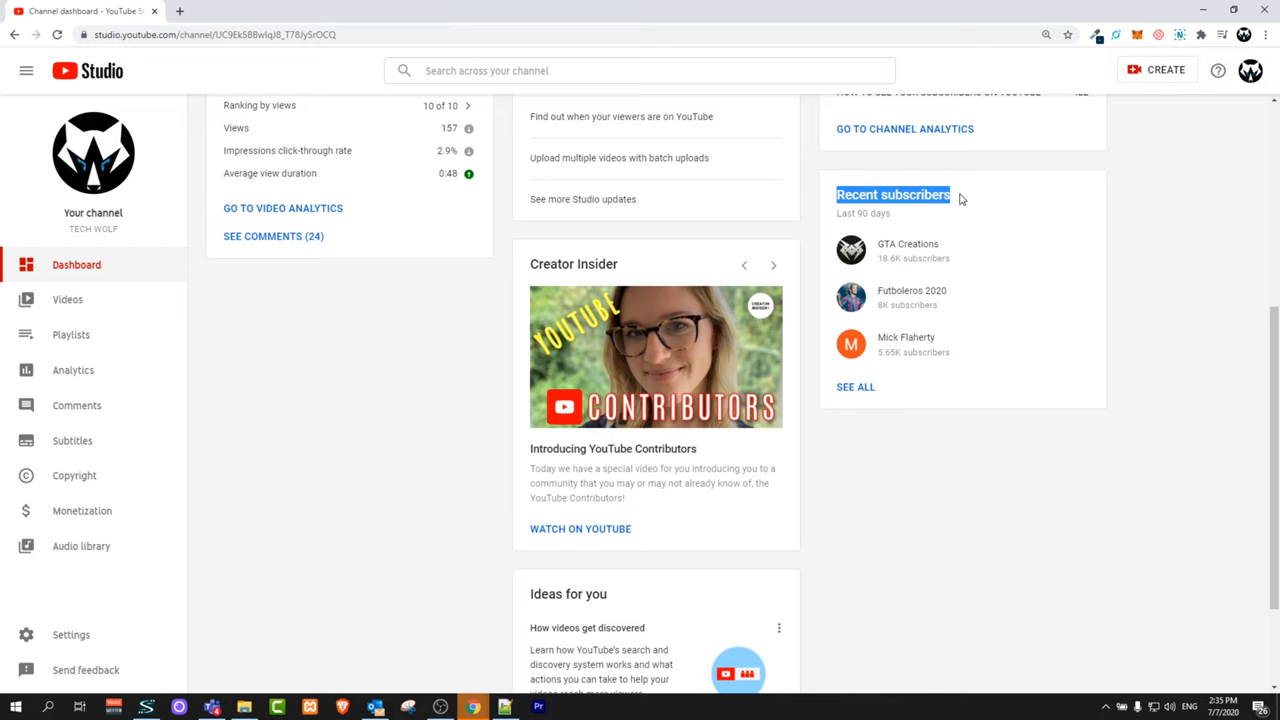
- Show the full Subscribers list and switch its date range from last 90 days to Lifetime
{"action": "left_click", "coordinate": [854, 386]}
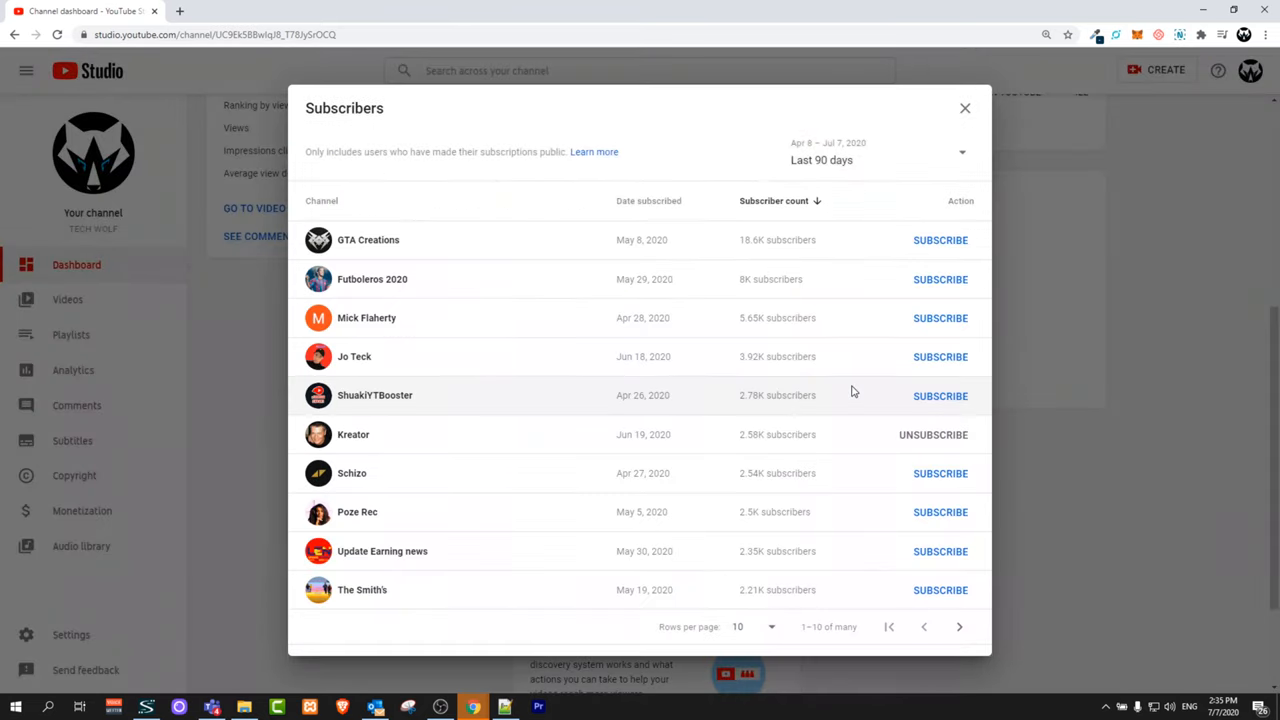
{"action": "mouse_move", "coordinate": [410, 380]}
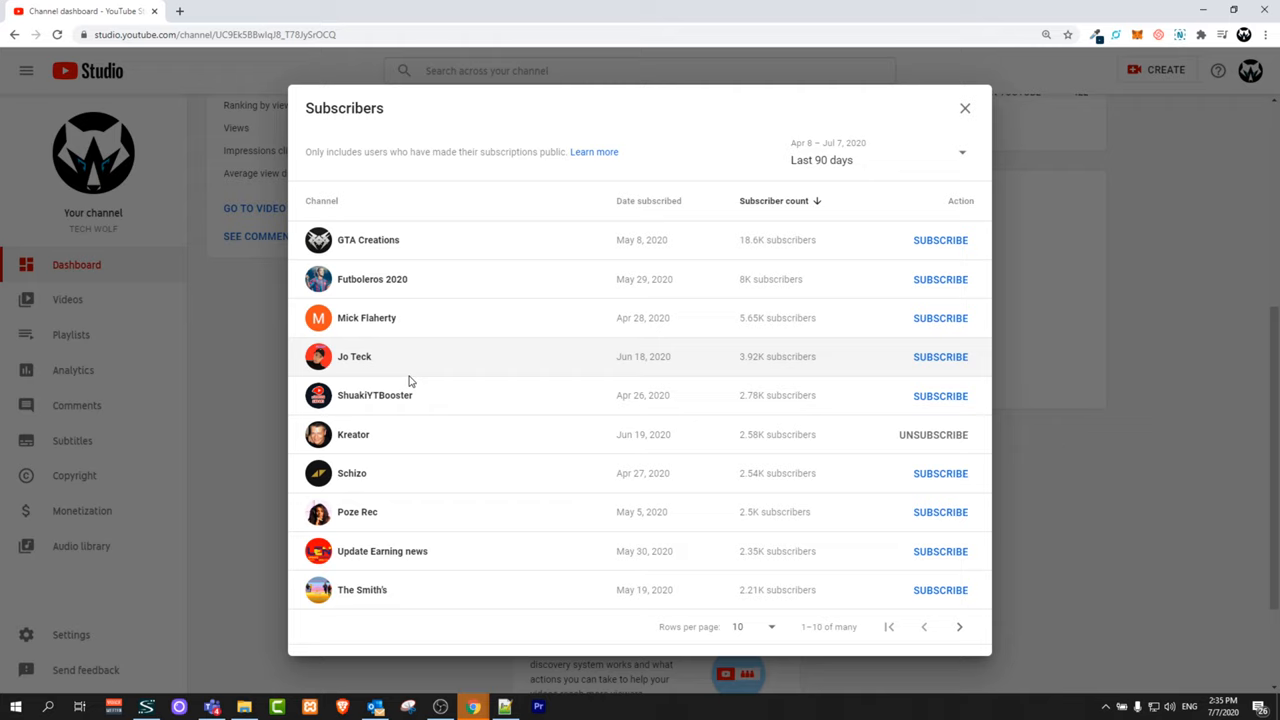
{"action": "mouse_move", "coordinate": [838, 162]}
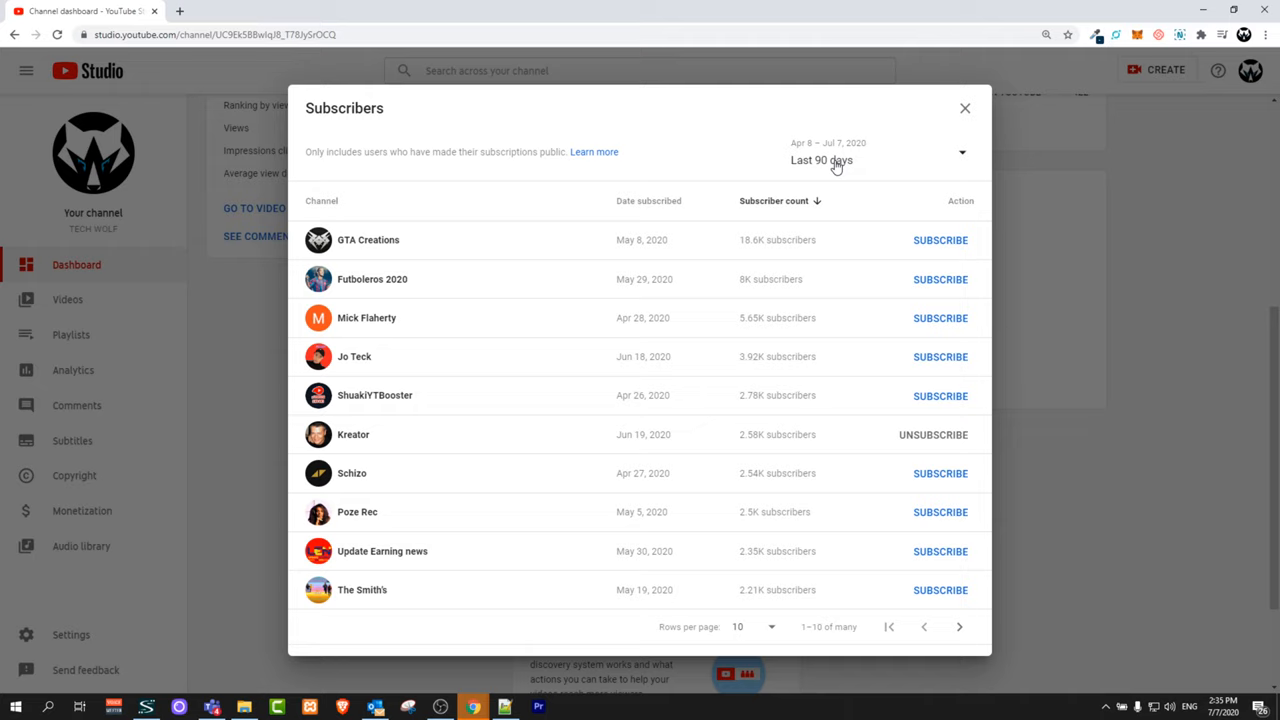
{"action": "left_click", "coordinate": [836, 160]}
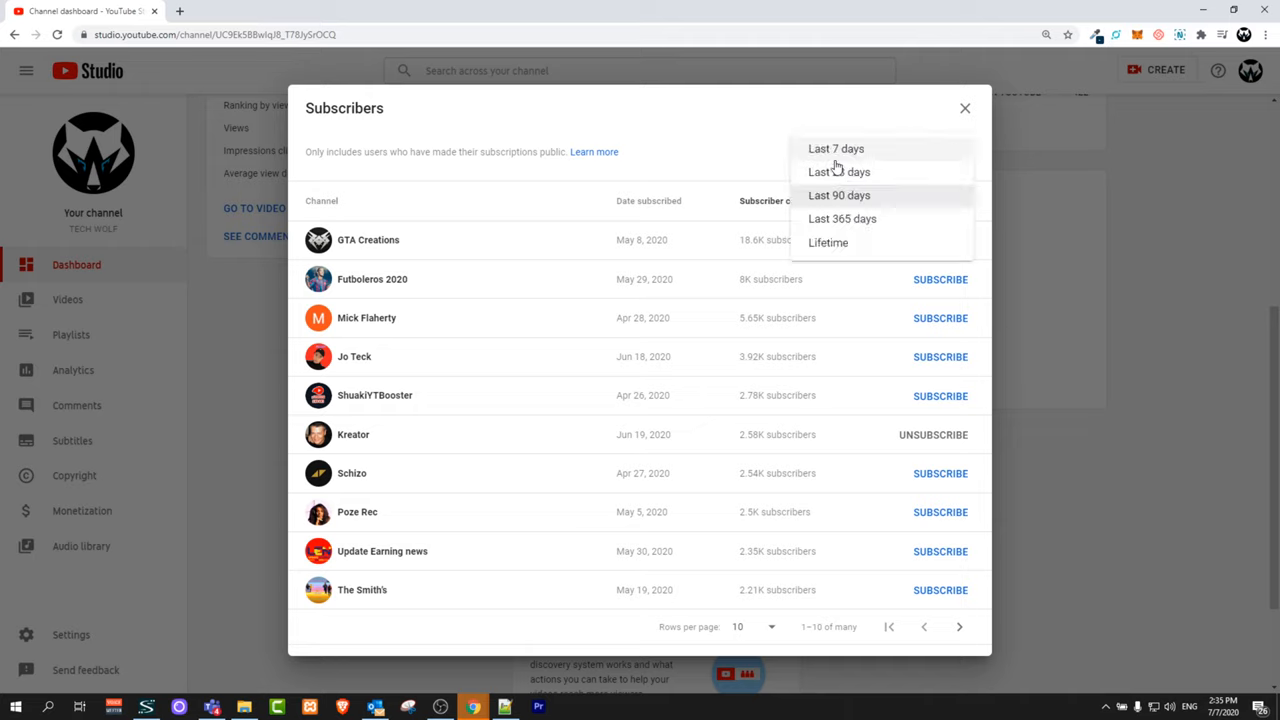
{"action": "left_click", "coordinate": [828, 242]}
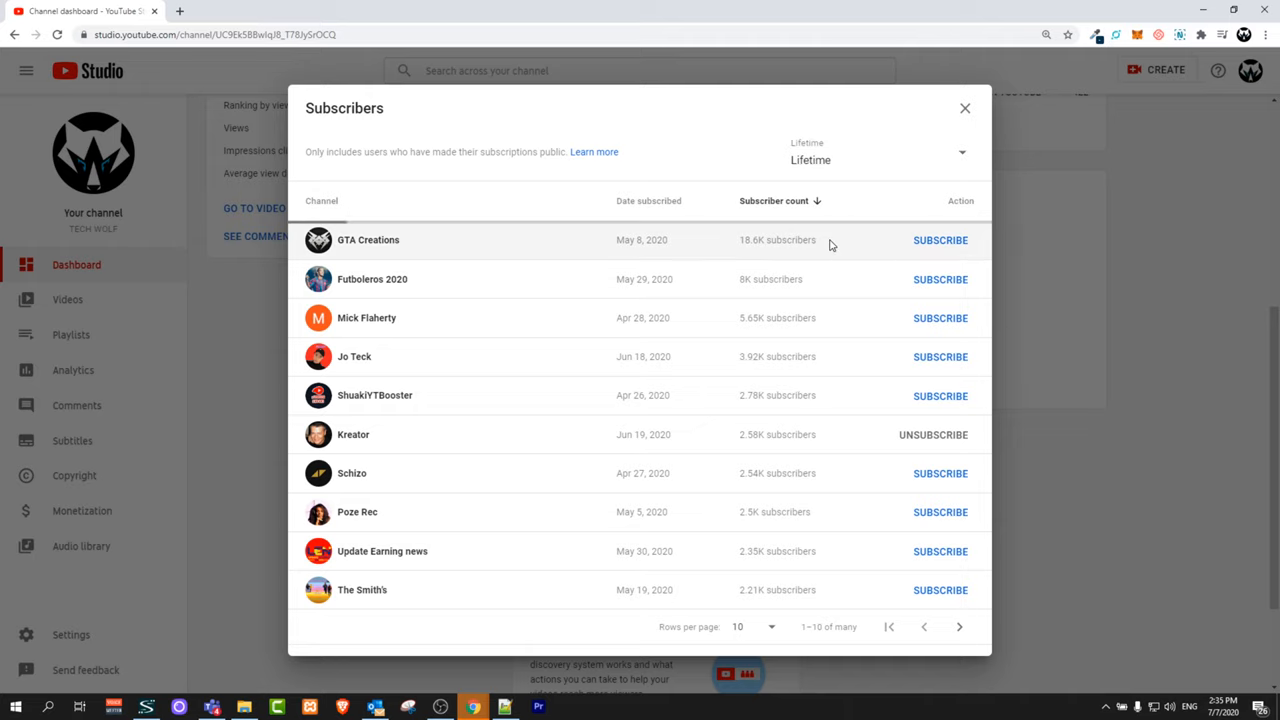